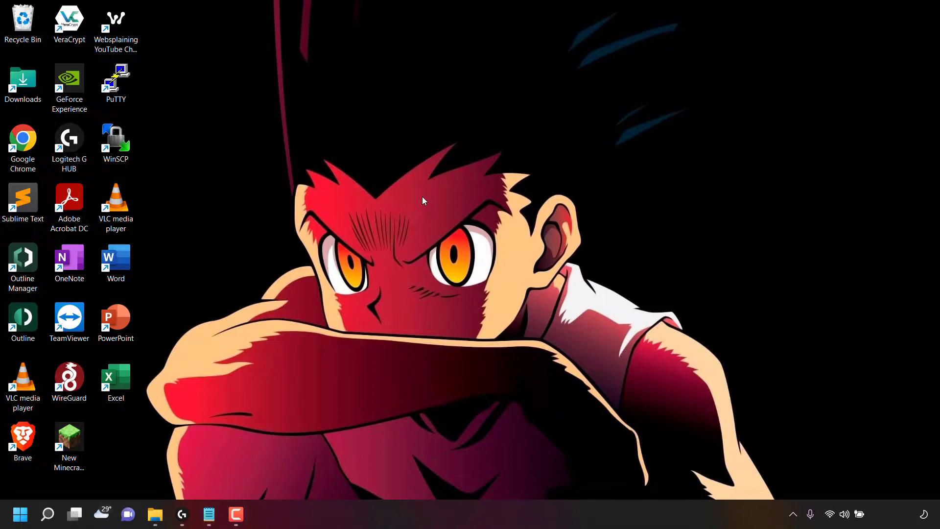
pyautogui.moveTo(34, 492)
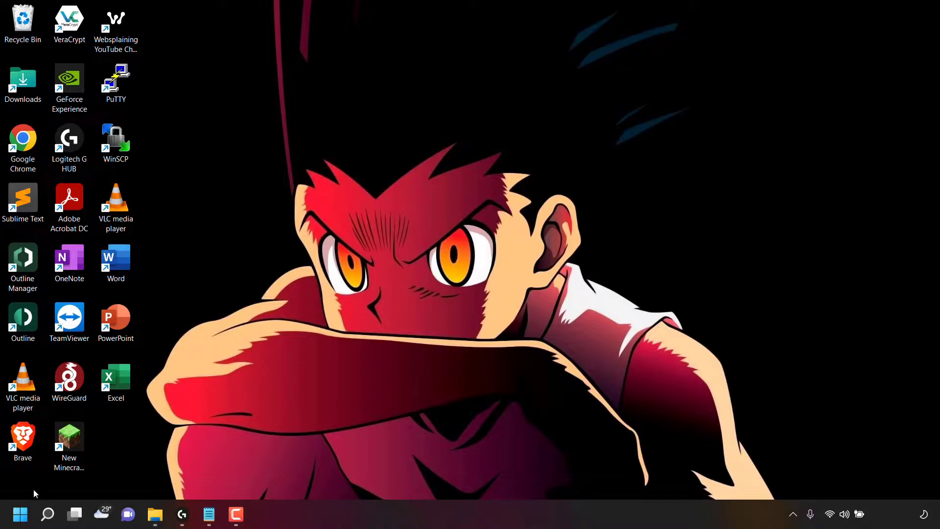
pyautogui.moveTo(19, 514)
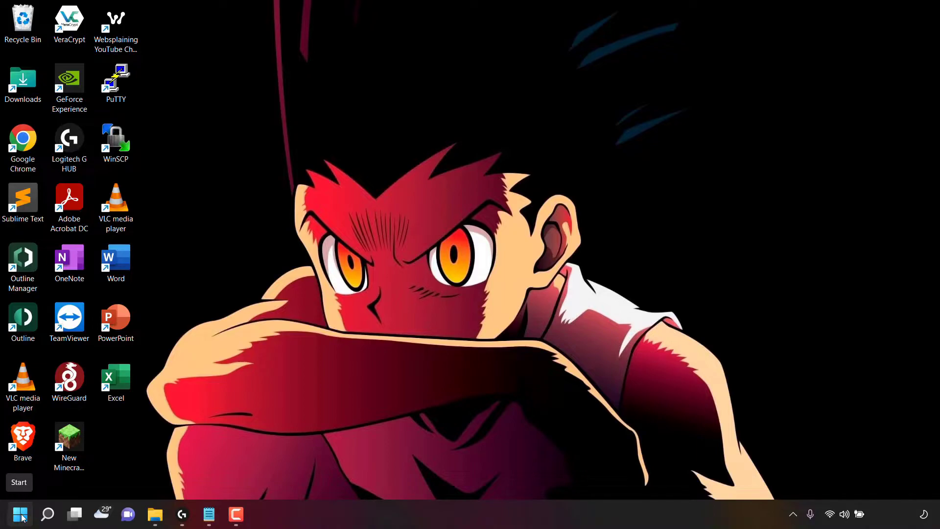
# Step: Bring up the Start button's quick-link menu of system tools
pyautogui.rightClick(20, 515)
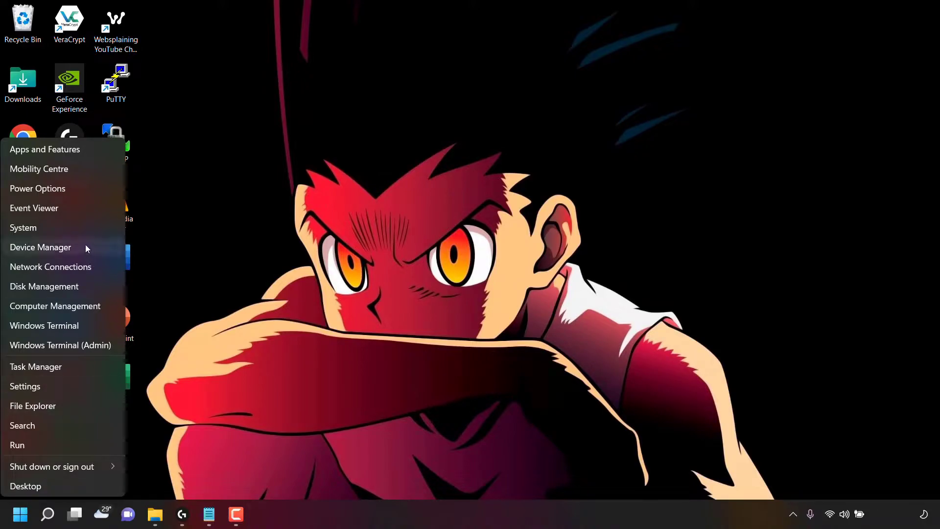
pyautogui.moveTo(42, 227)
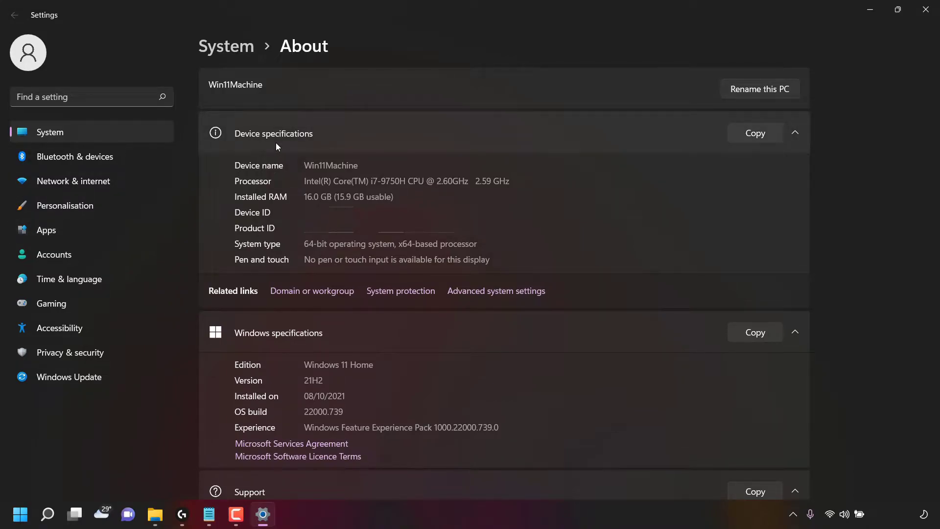
pyautogui.moveTo(225, 306)
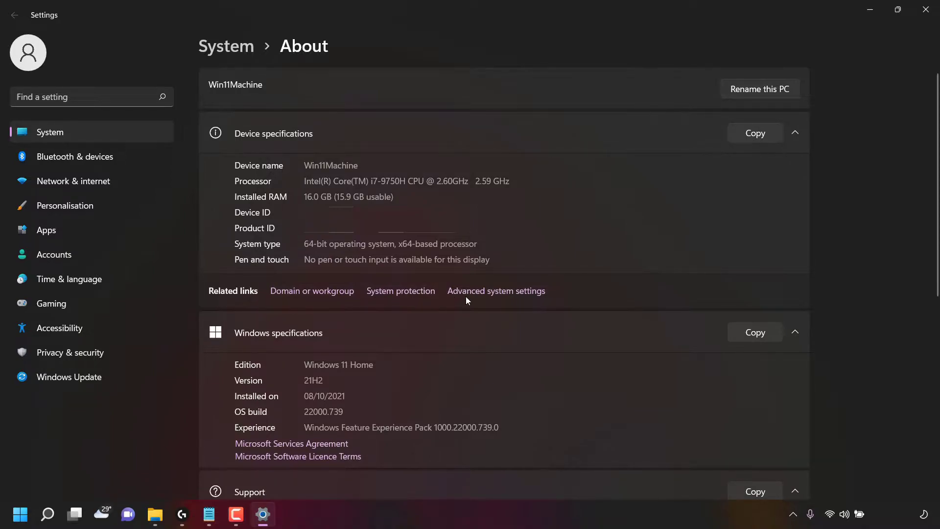
pyautogui.moveTo(479, 302)
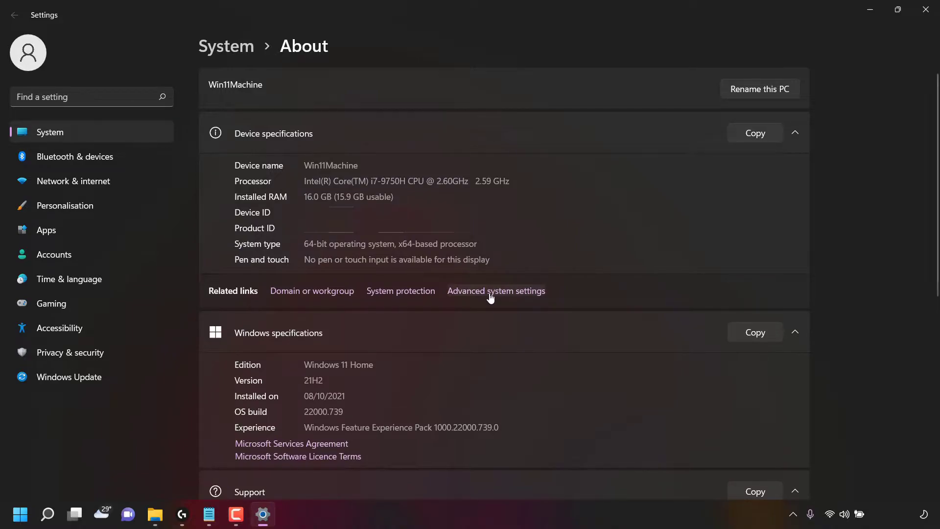
# Step: Go to Advanced system settings, landing on the System Properties Advanced page
pyautogui.click(495, 291)
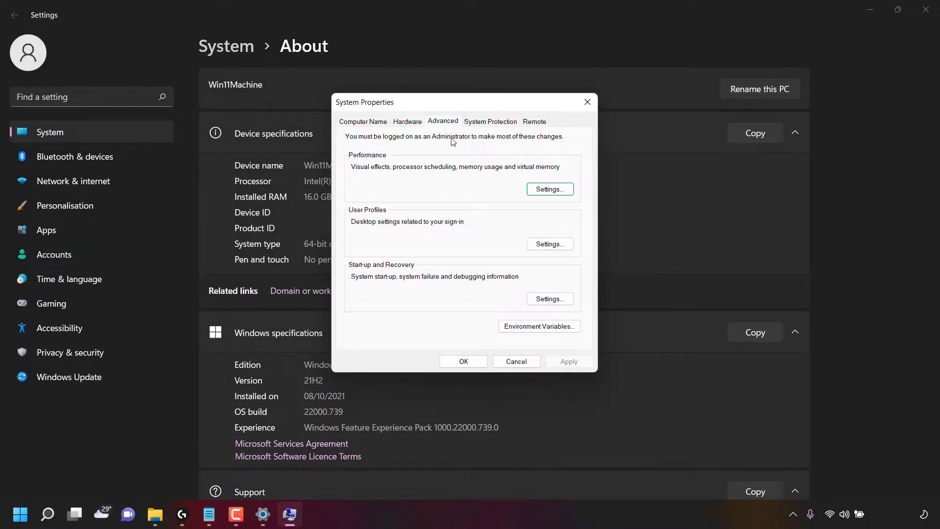
pyautogui.moveTo(442, 129)
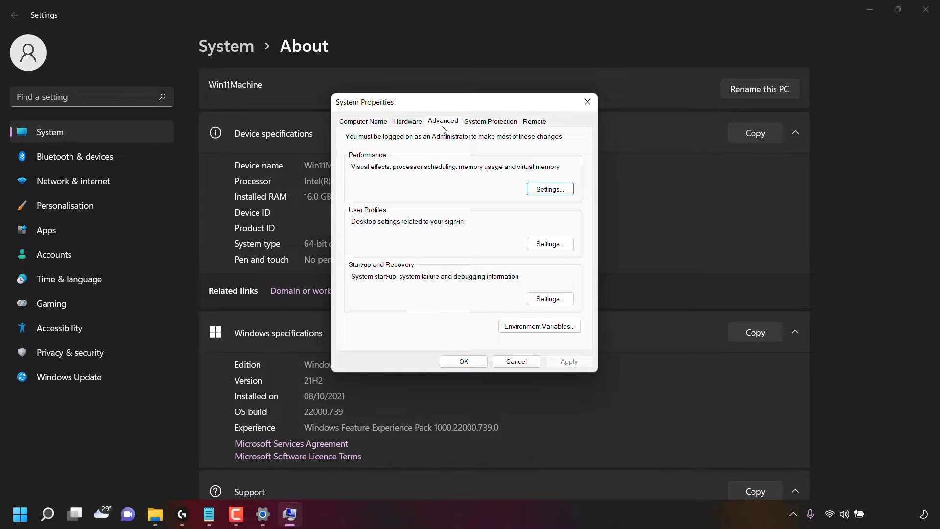
pyautogui.moveTo(388, 162)
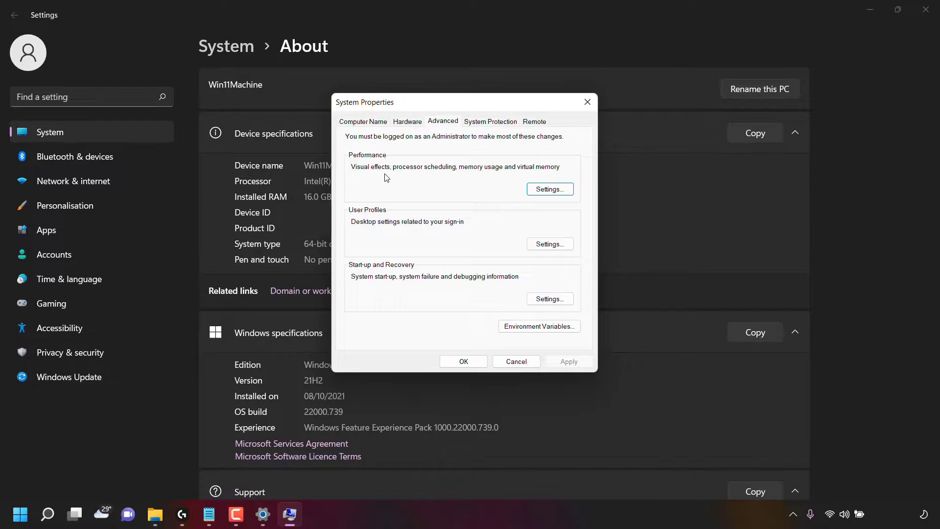
pyautogui.moveTo(455, 180)
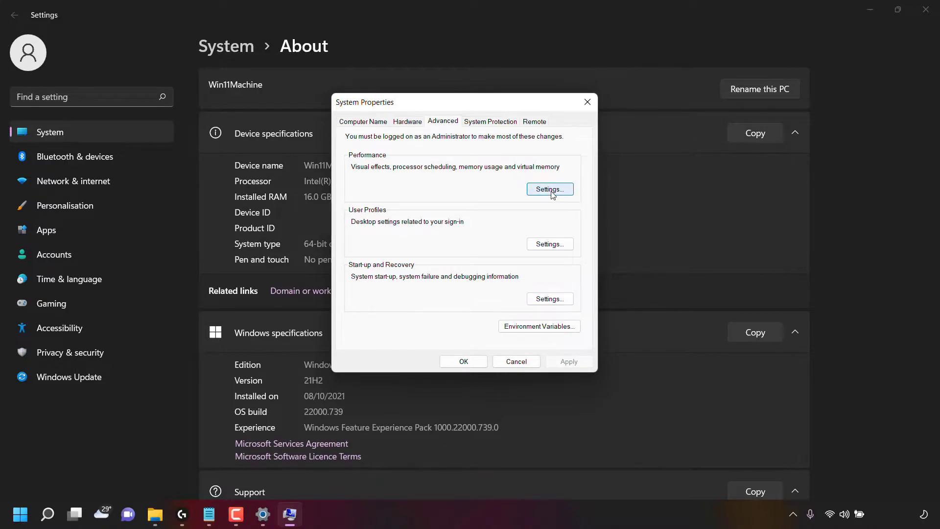
pyautogui.click(548, 189)
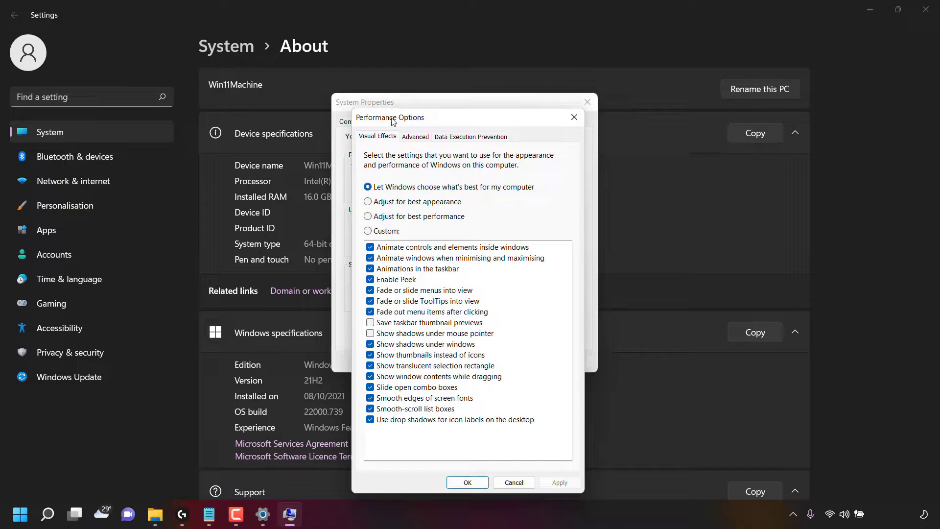
pyautogui.moveTo(425, 124)
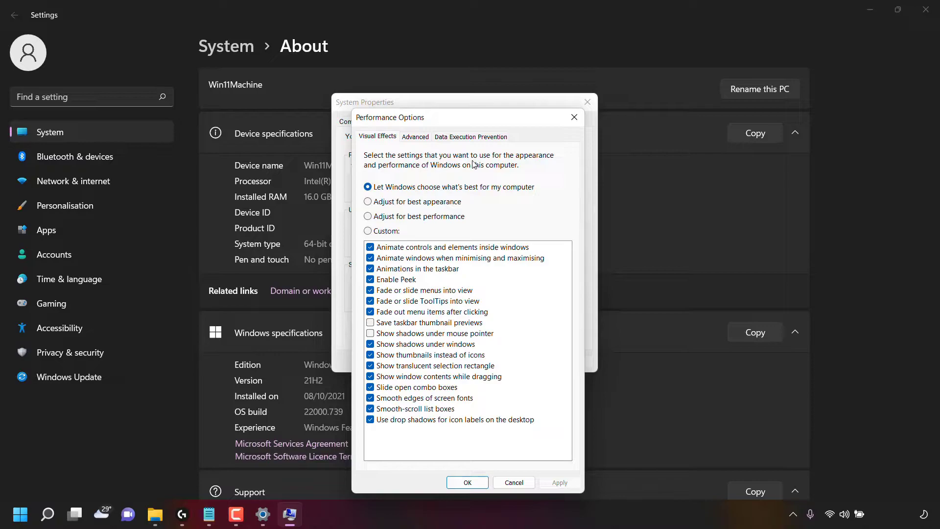
pyautogui.moveTo(443, 181)
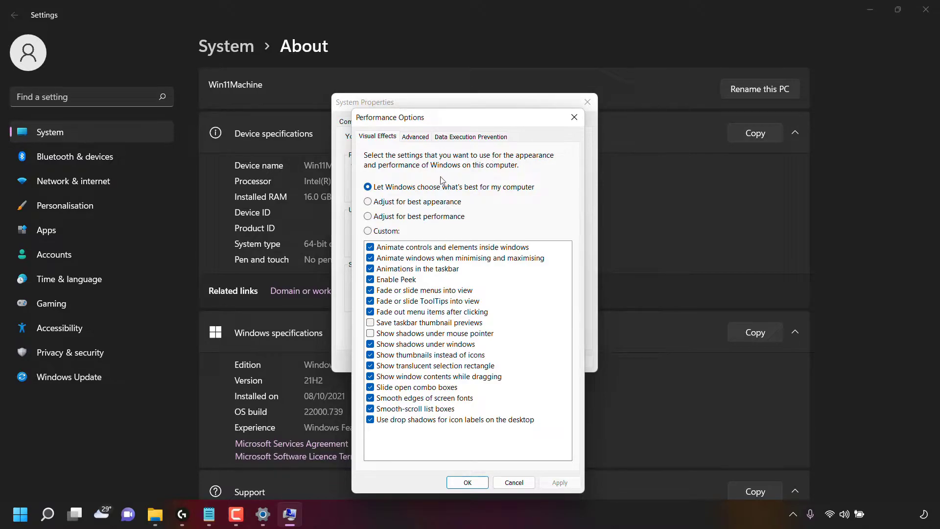
pyautogui.moveTo(461, 181)
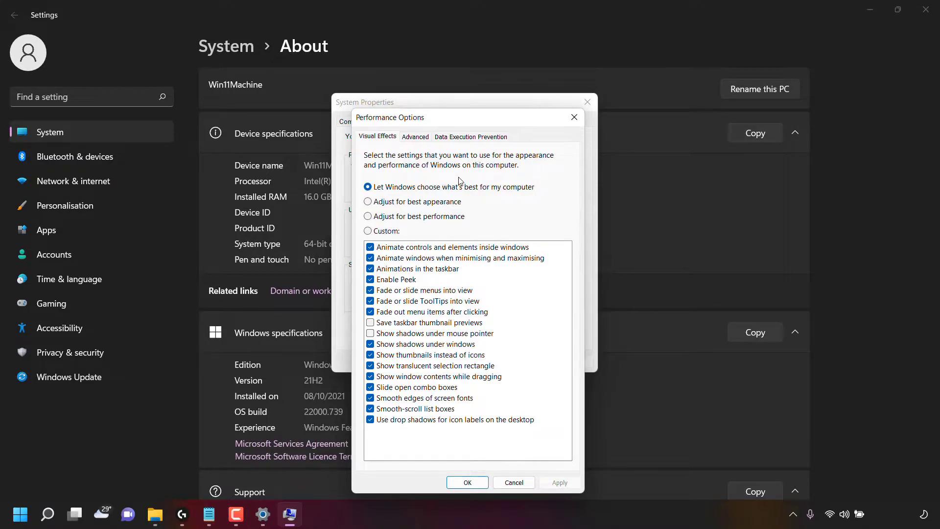
pyautogui.moveTo(395, 200)
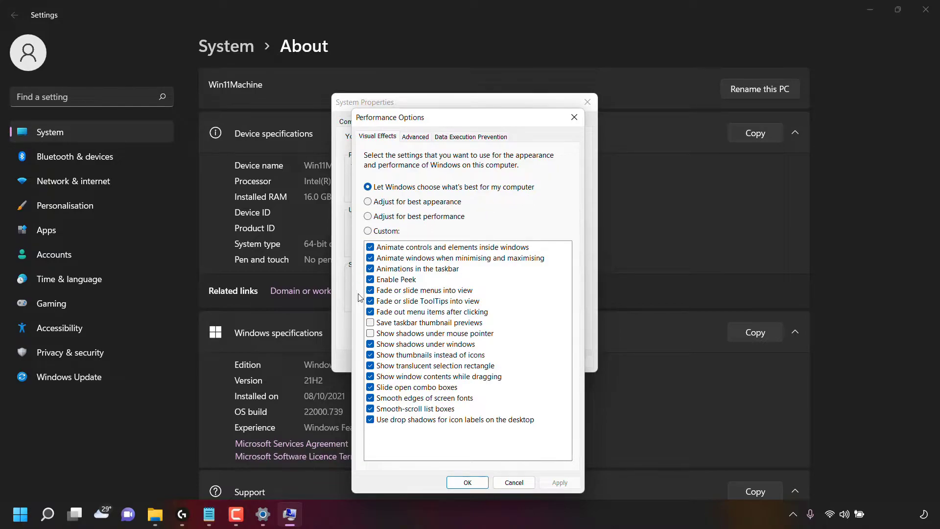
pyautogui.moveTo(496, 242)
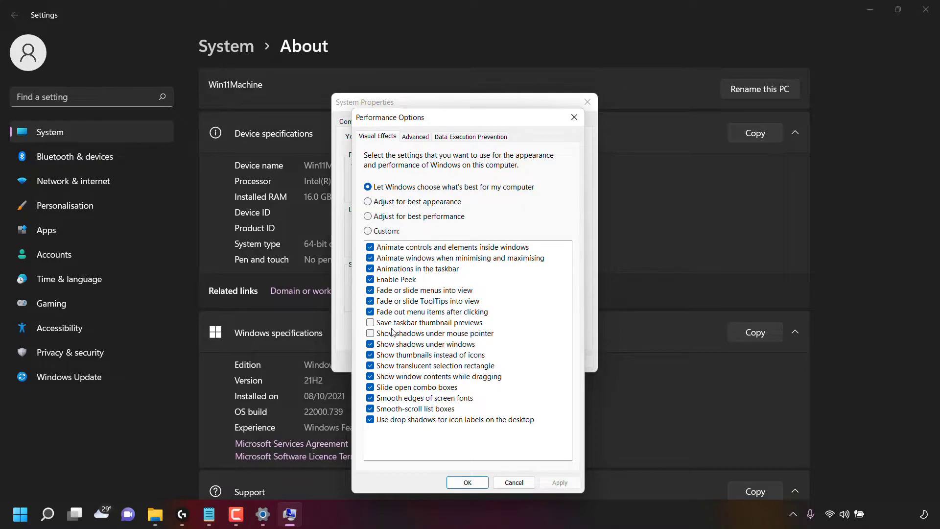
pyautogui.moveTo(483, 329)
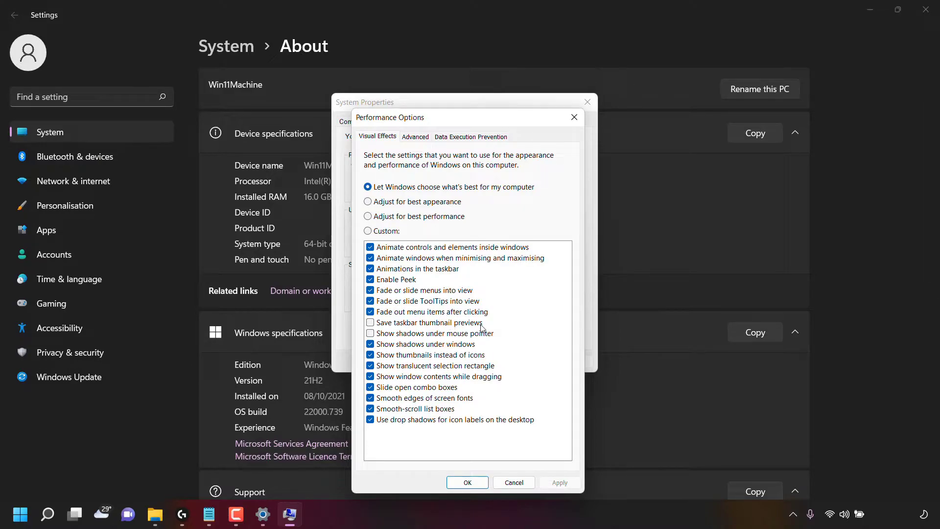
pyautogui.moveTo(474, 342)
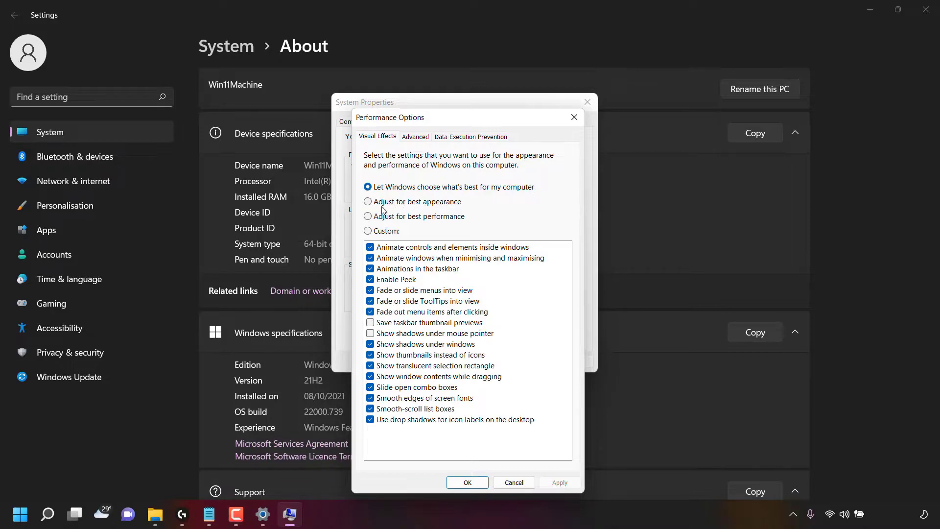
pyautogui.moveTo(480, 207)
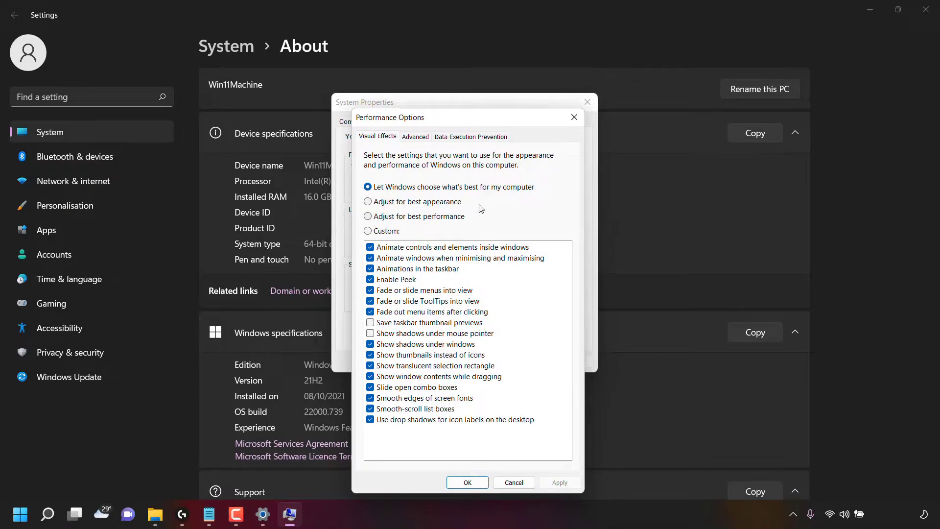
pyautogui.moveTo(471, 222)
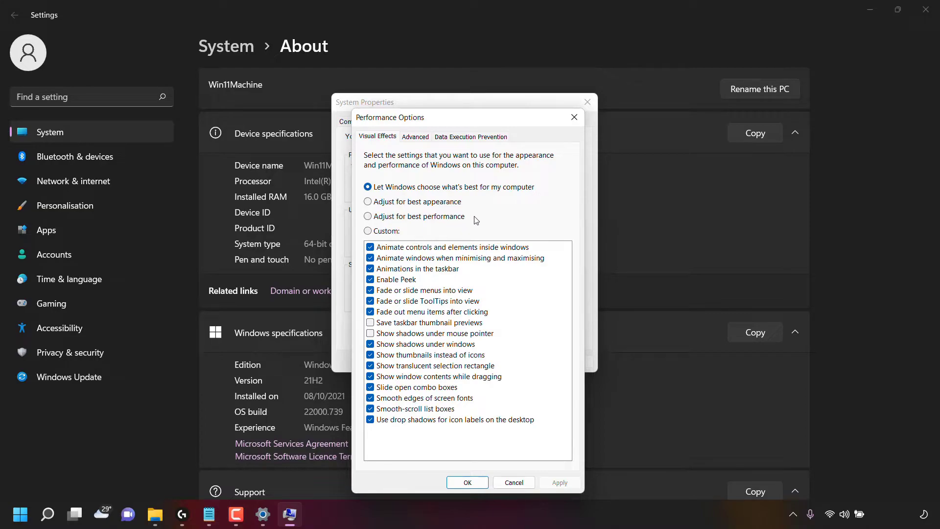
pyautogui.moveTo(485, 252)
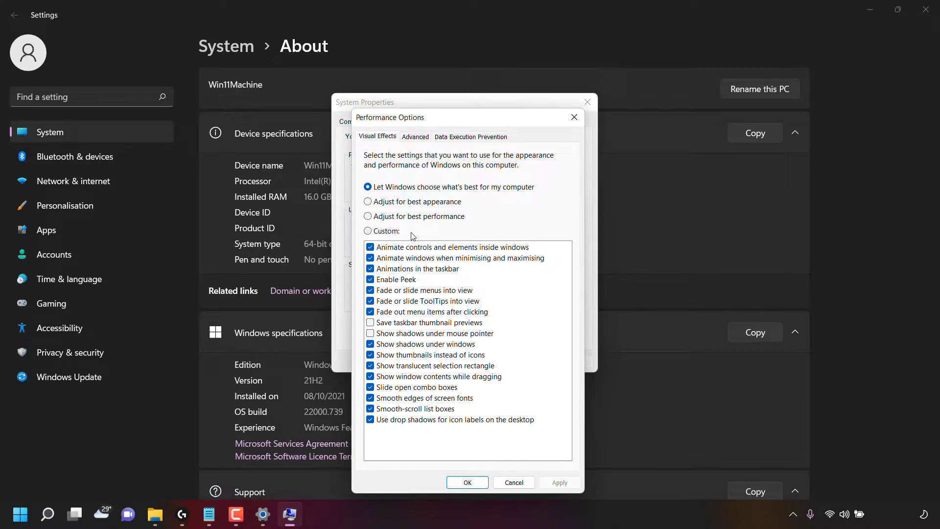
pyautogui.moveTo(387, 212)
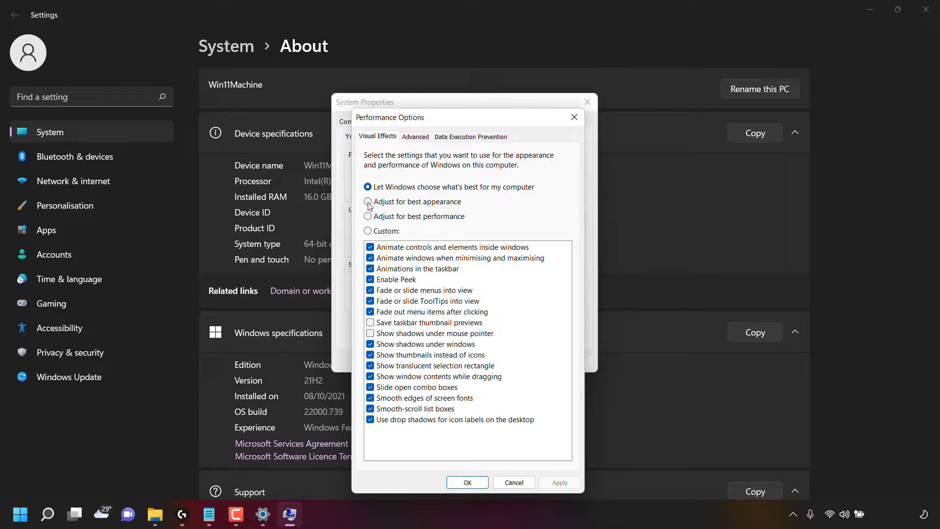
# Step: Select 'Adjust for best appearance' so every visual effect checkbox is ticked
pyautogui.click(367, 201)
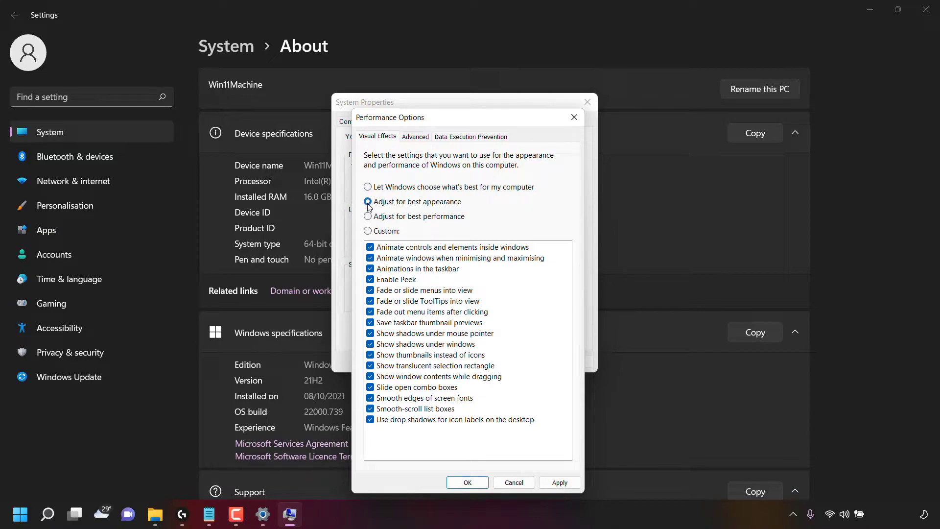
pyautogui.click(367, 202)
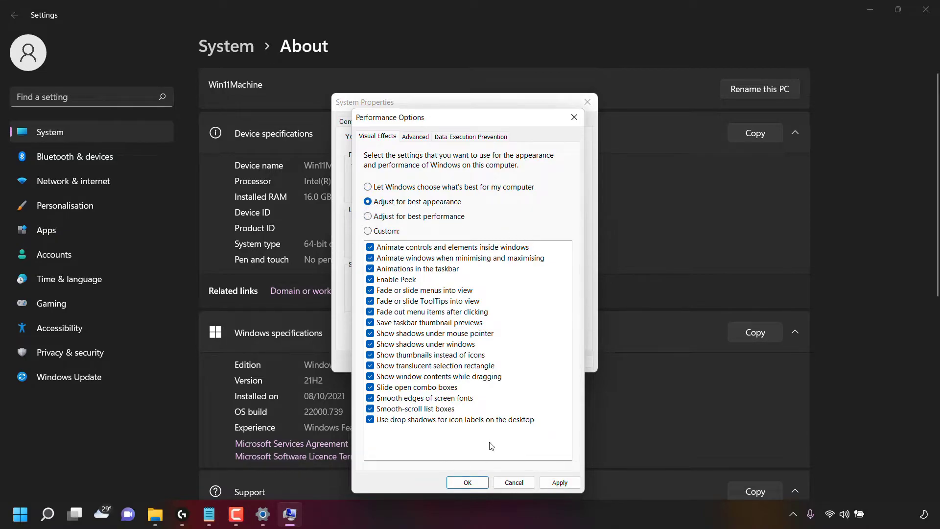
pyautogui.moveTo(554, 300)
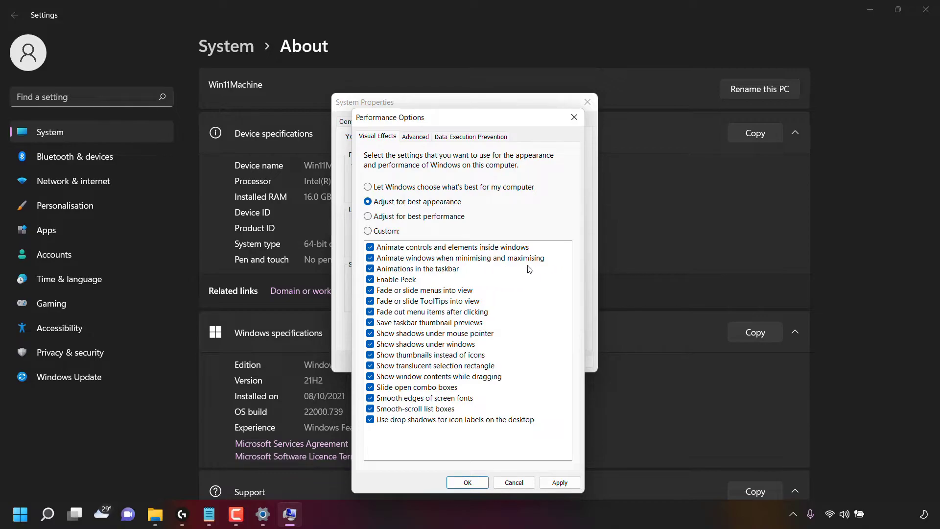
pyautogui.moveTo(459, 281)
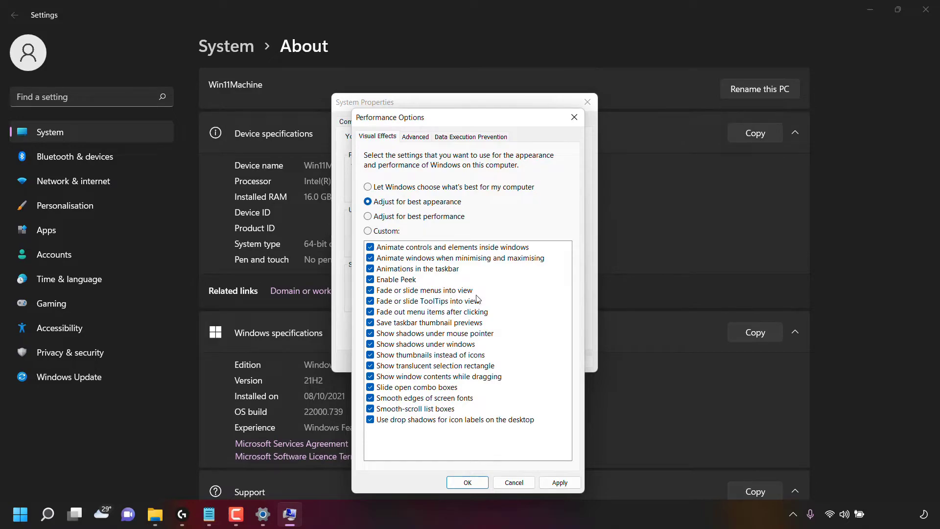
pyautogui.moveTo(440, 310)
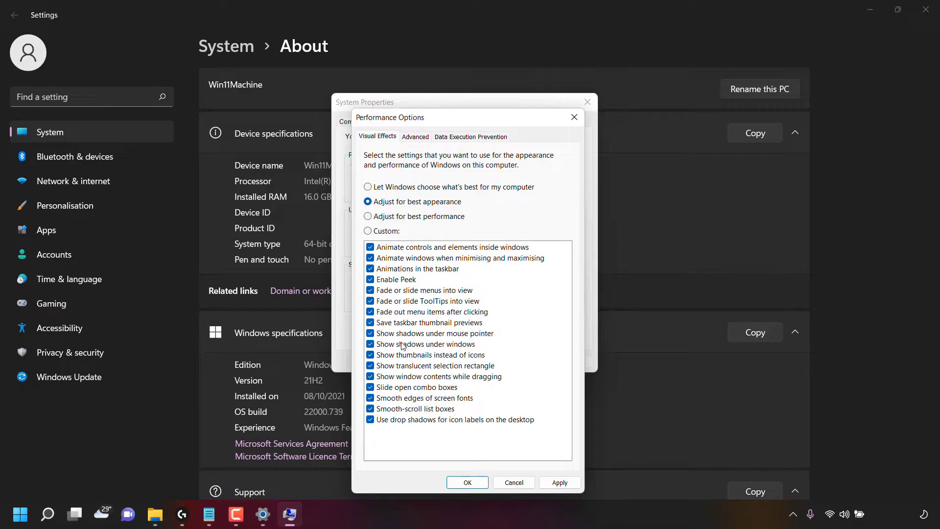
pyautogui.moveTo(427, 348)
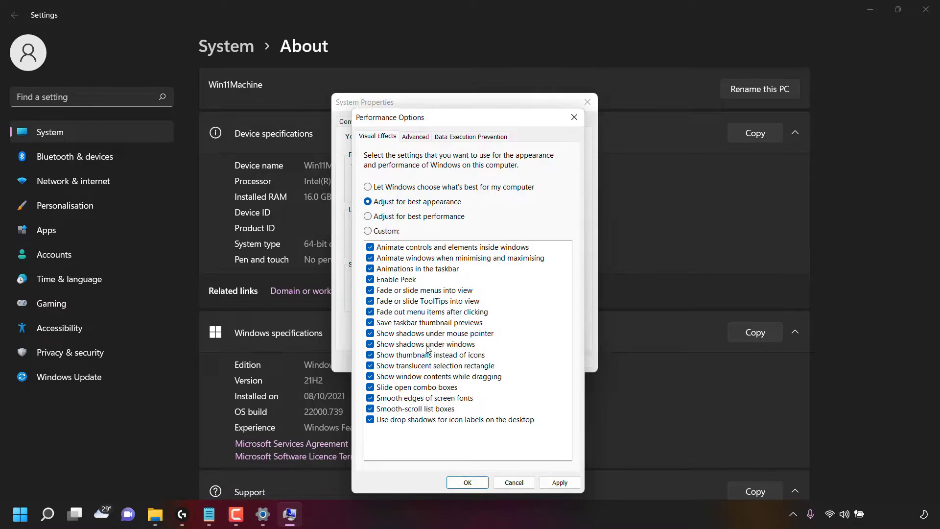
pyautogui.moveTo(448, 354)
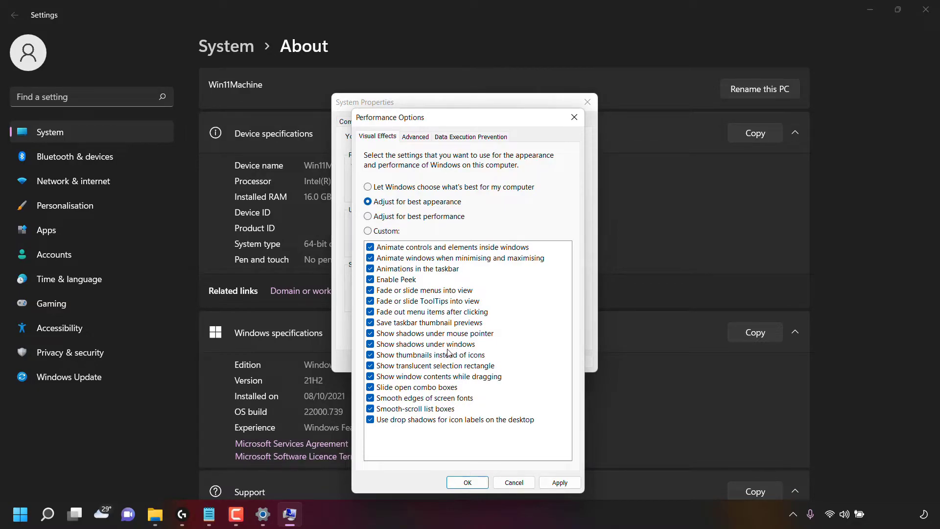
pyautogui.moveTo(477, 365)
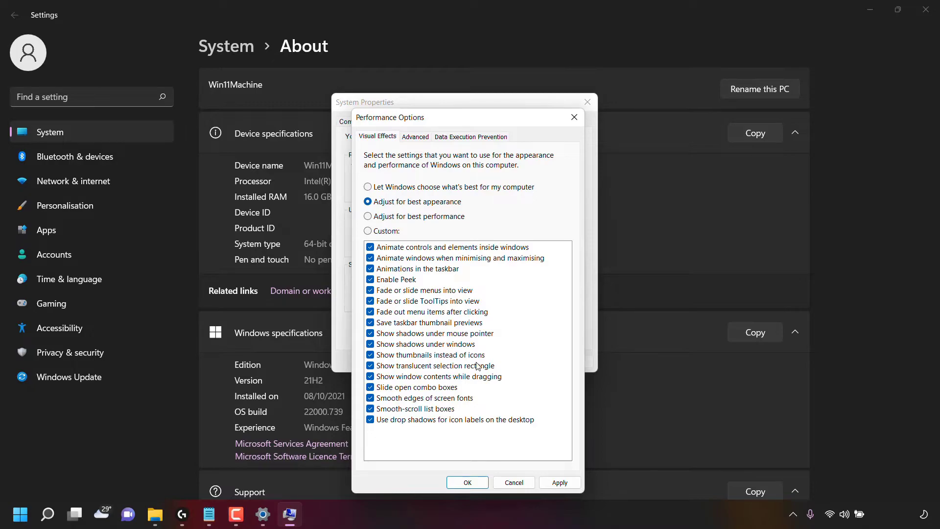
pyautogui.moveTo(469, 375)
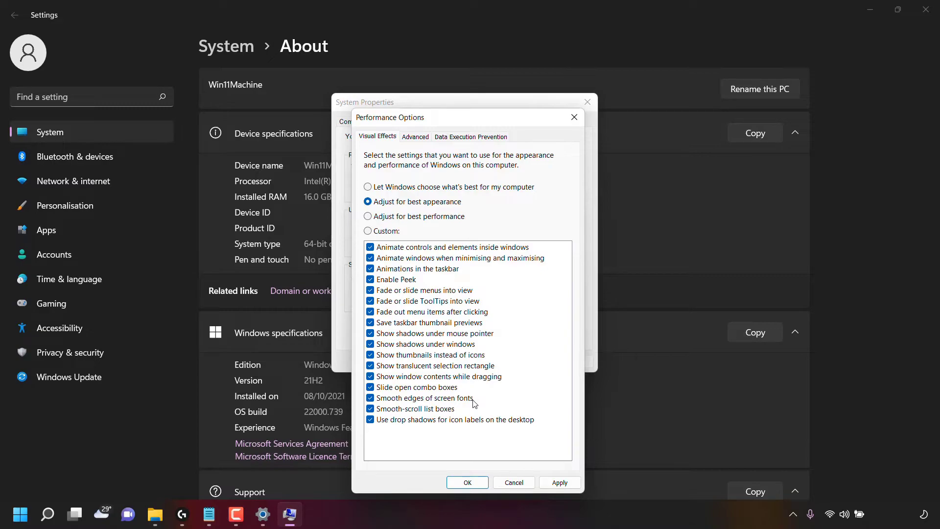
pyautogui.moveTo(405, 436)
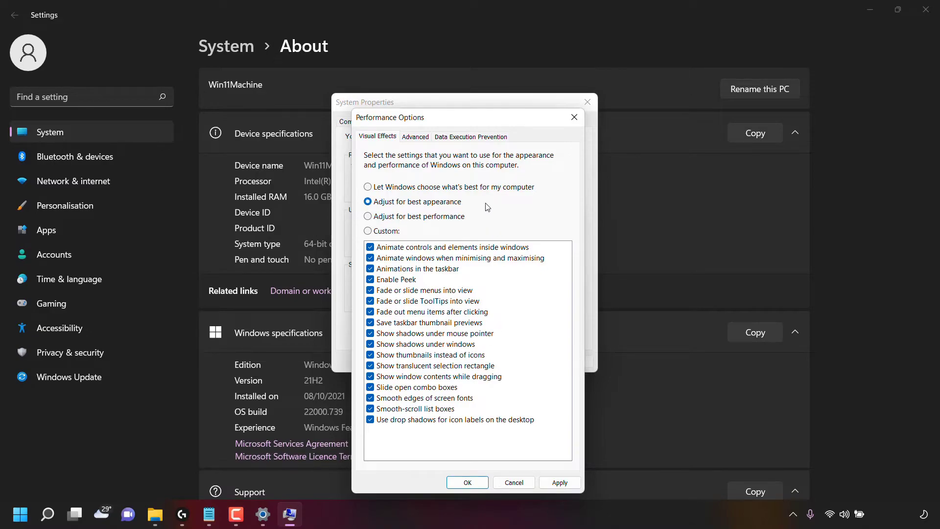
pyautogui.moveTo(517, 433)
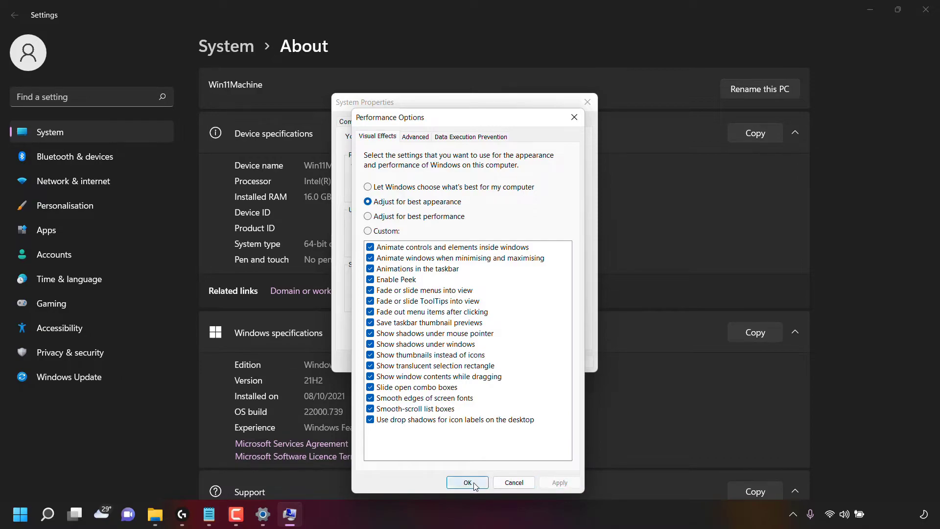
# Step: Confirm with OK, then close System Properties and Settings to return to the desktop
pyautogui.click(467, 482)
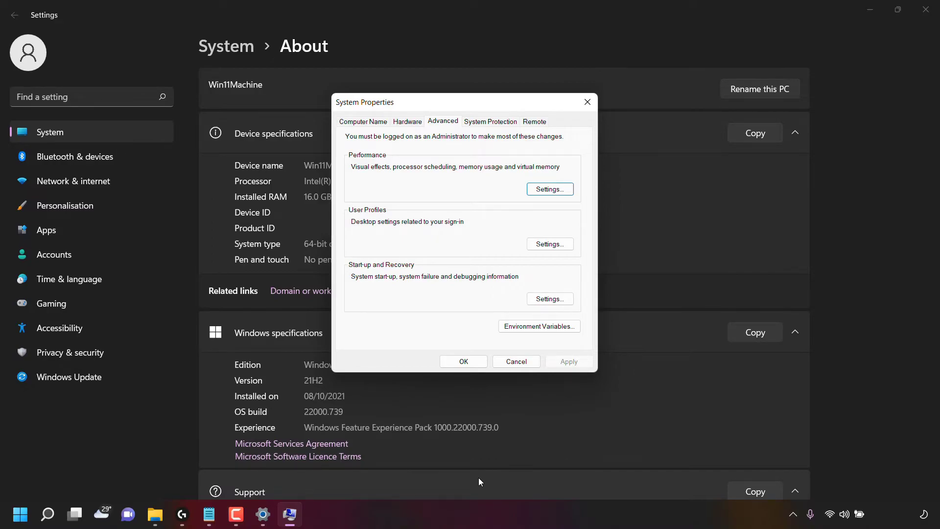
pyautogui.moveTo(586, 101)
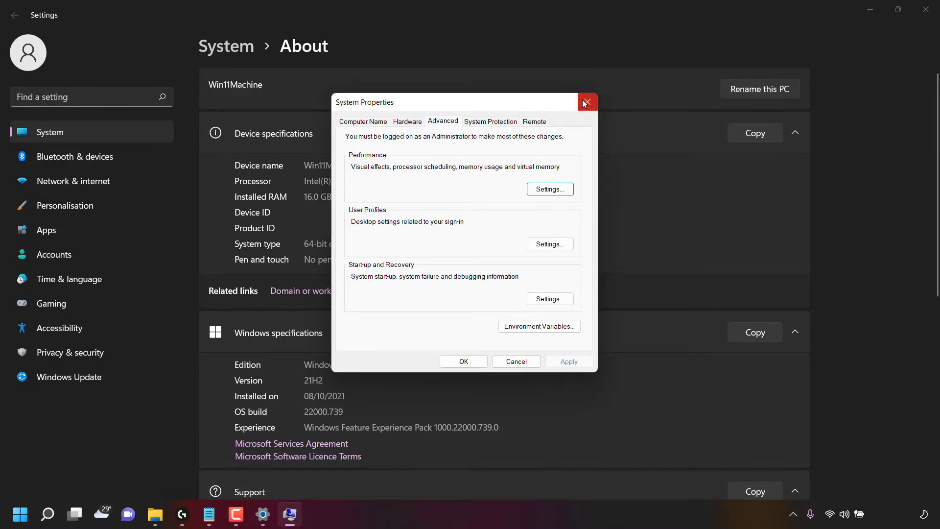
pyautogui.click(587, 101)
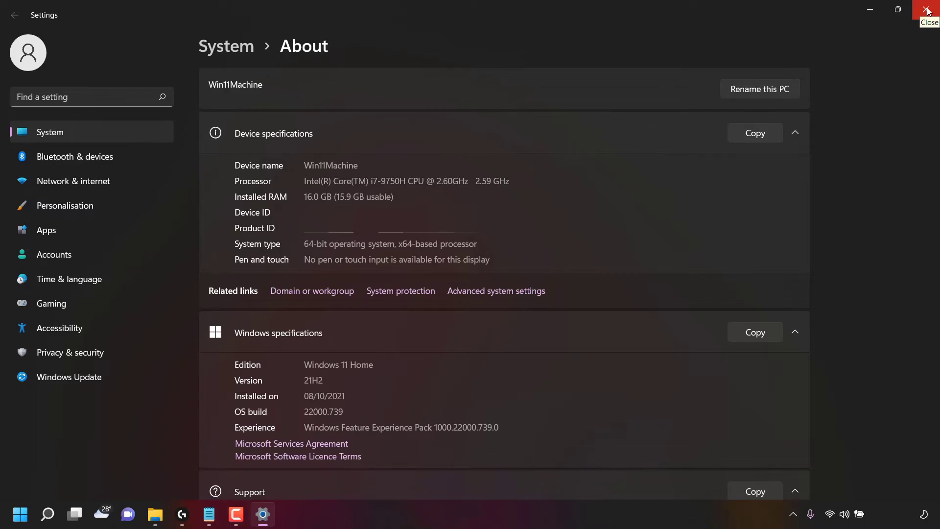
pyautogui.click(929, 10)
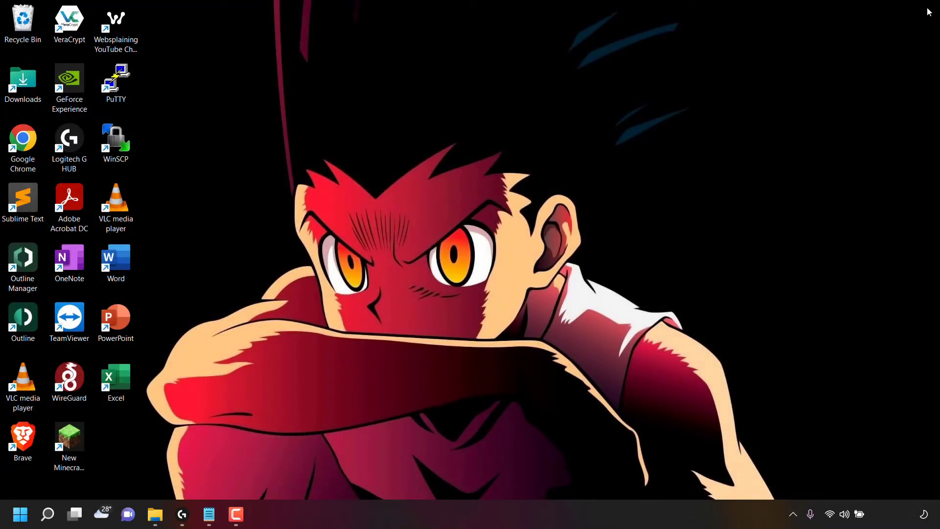
pyautogui.moveTo(424, 210)
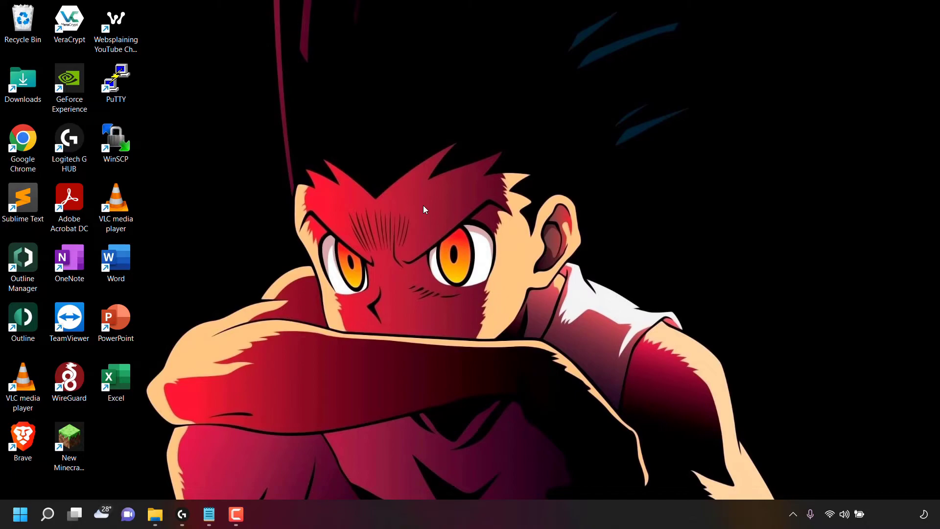